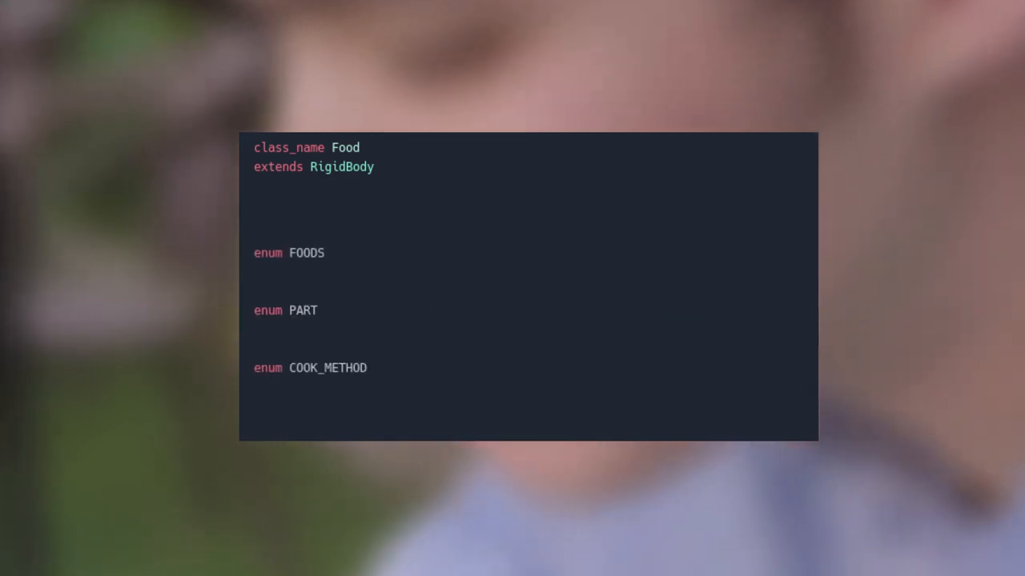
Fill FOODS {undecided, Onion, Fish, Egg, Crab}, PART {Head, Leg, Body}, COOK_METHOD {uncooked, burnt, fried, boiled}.
text({undecided, Onion, Fish, Egg, Crab})
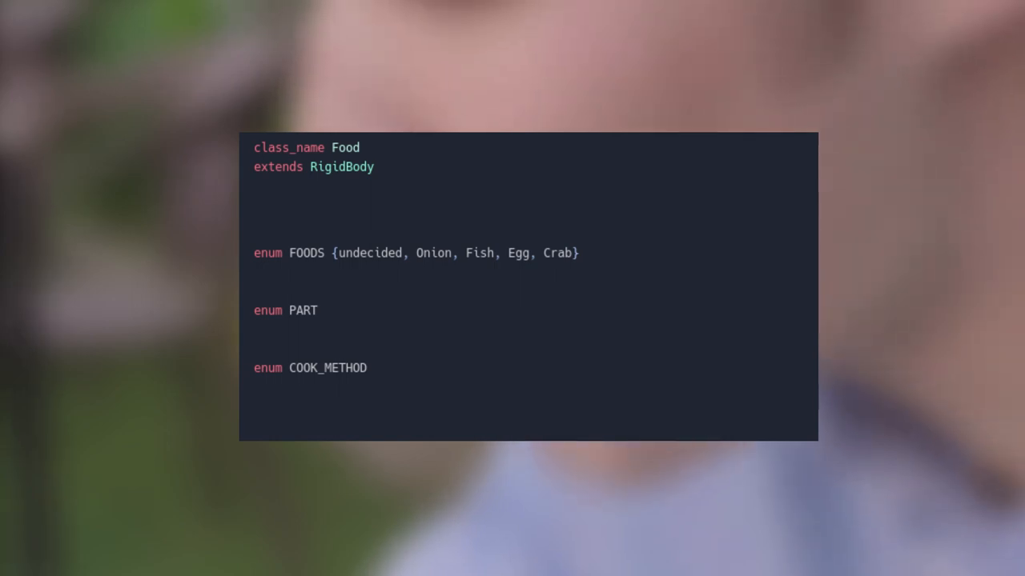
text({Head, Leg, Body})
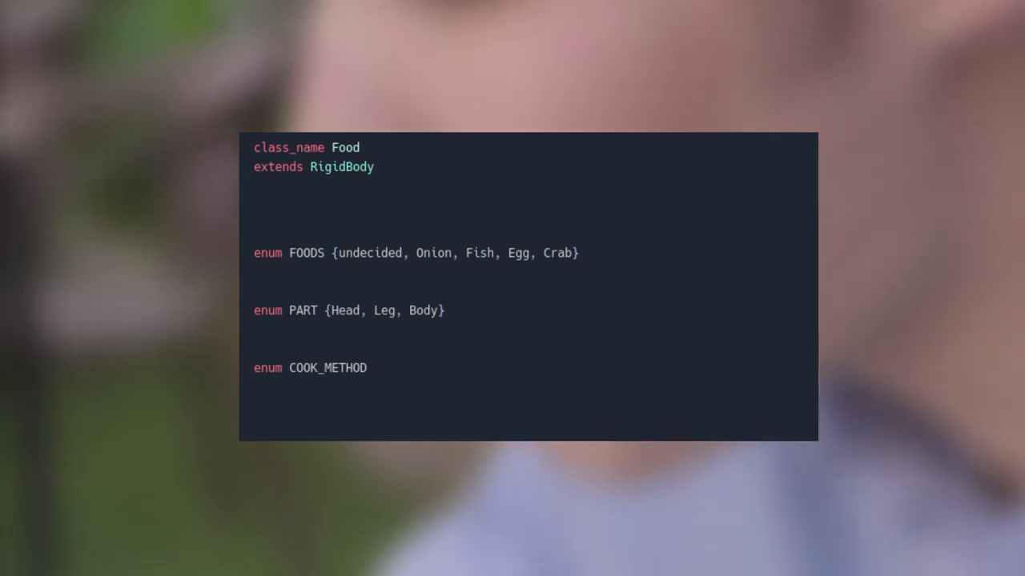
text({uncooked, burnt, fried, boiled})
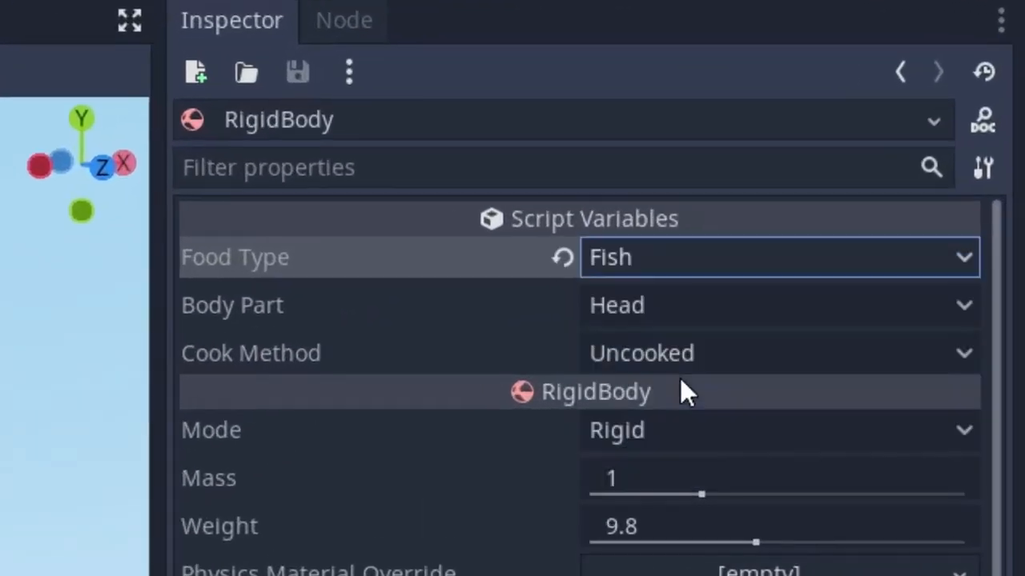
In Script Variables, set Food Type to Human and Body Part to Finger, keeping Cook Method Uncooked.
click(777, 305)
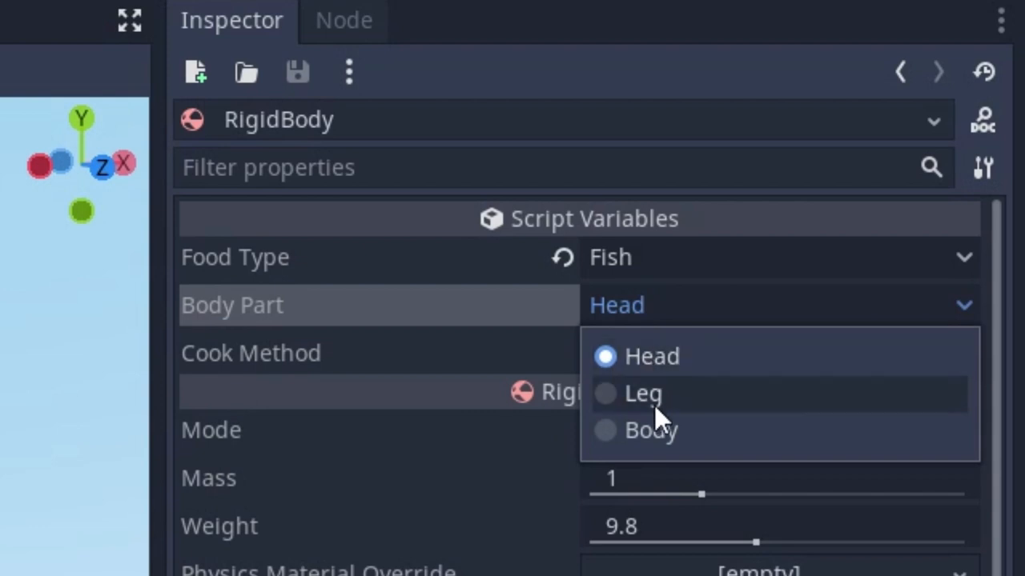
click(650, 429)
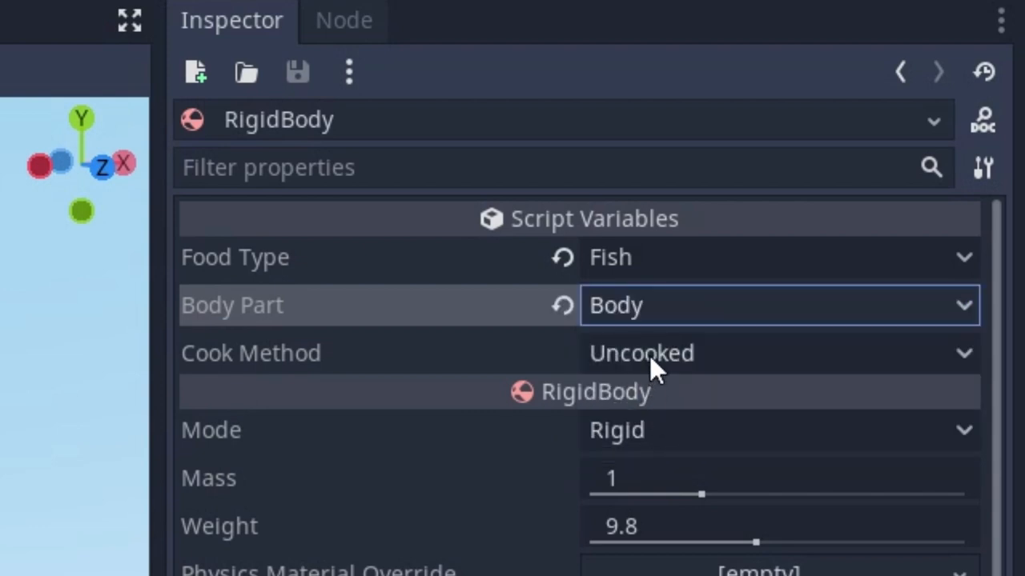
click(776, 353)
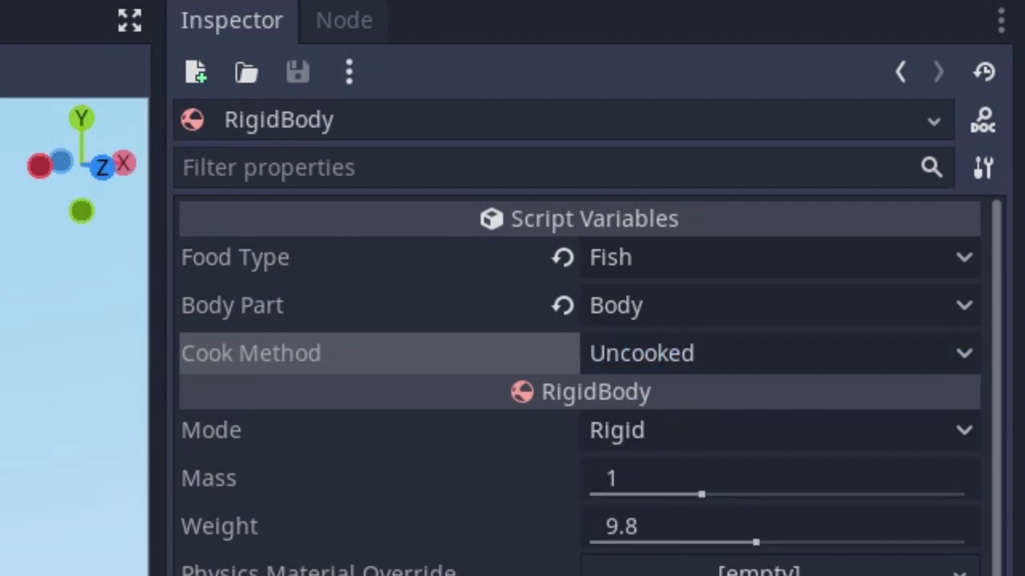
click(776, 257)
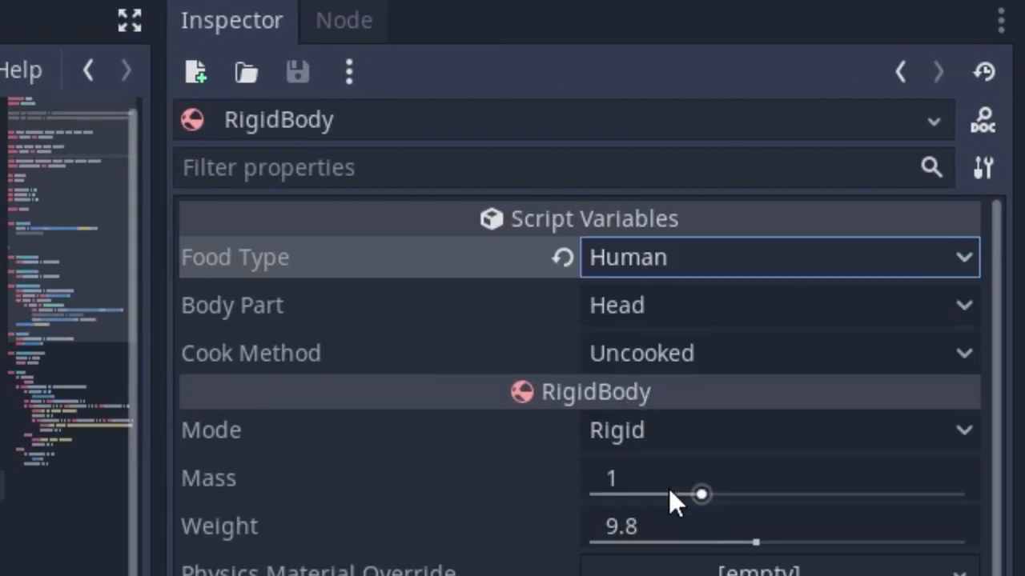
click(777, 305)
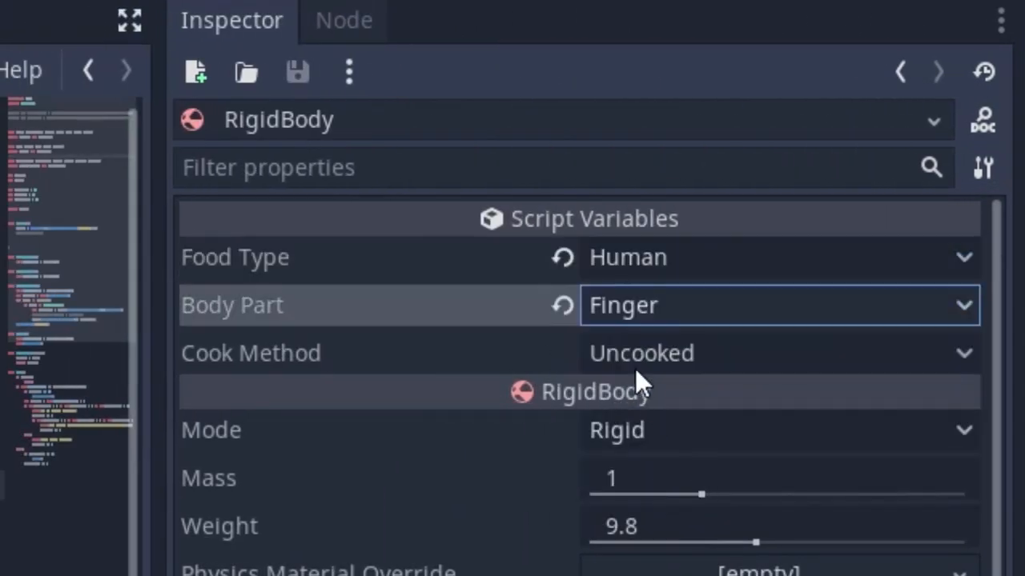